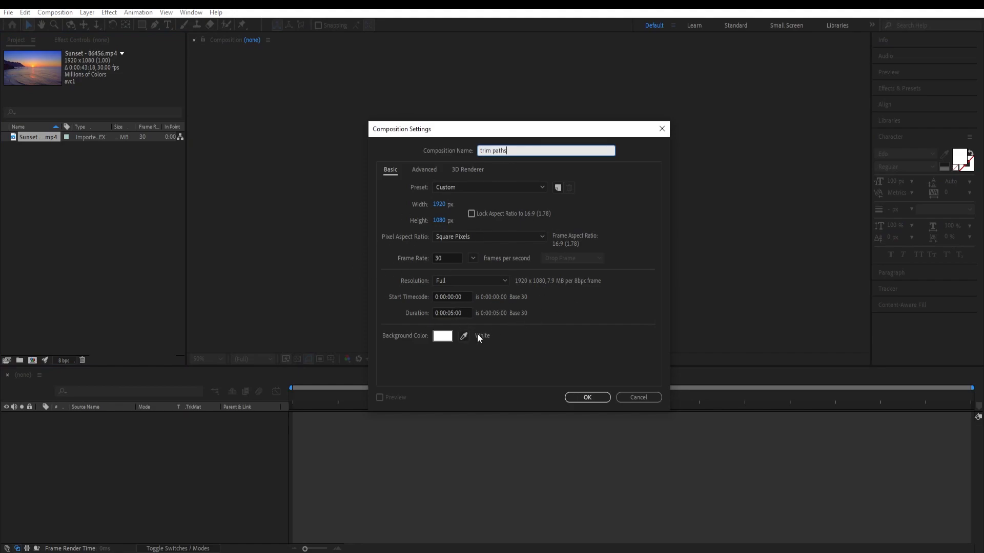
- Confirm the 1920×1080 'trim paths' composition settings
left_click(586, 397)
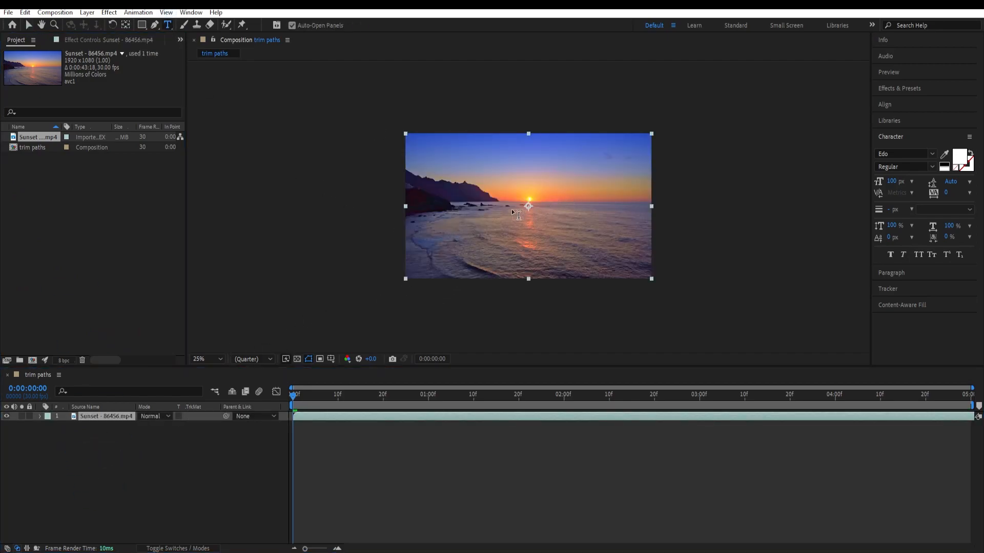
- Create the white WAVES text layer at 200 px
type("WAVES")
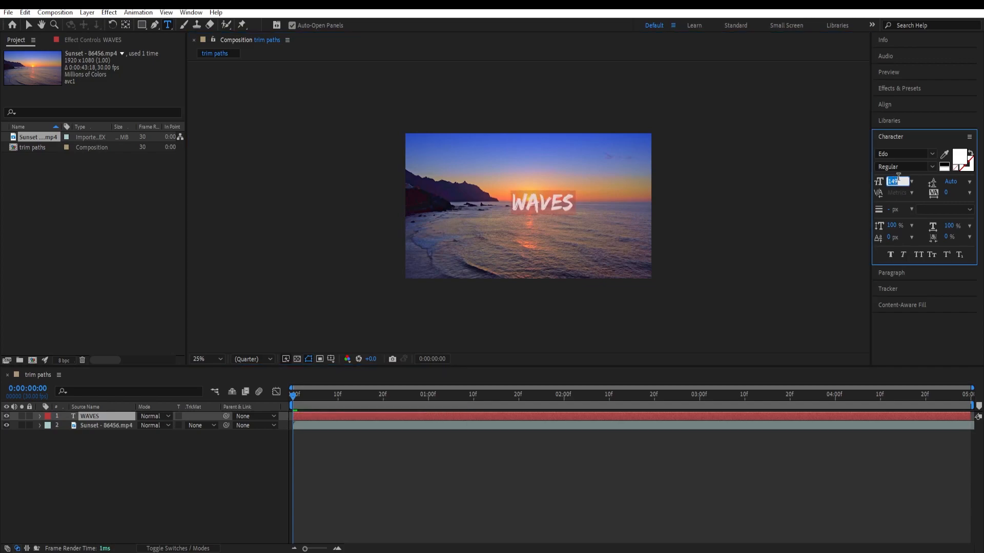
type("200")
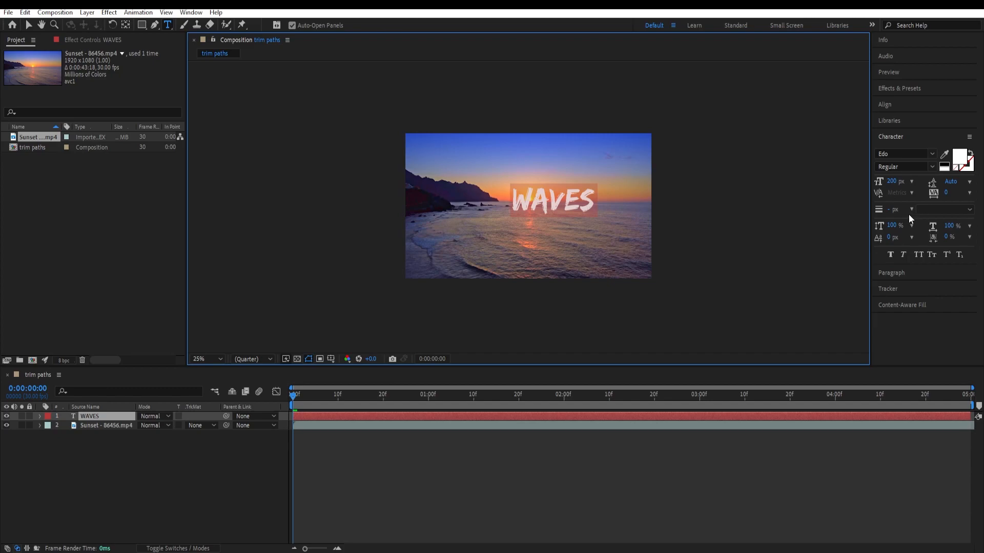
mouse_move(947, 196)
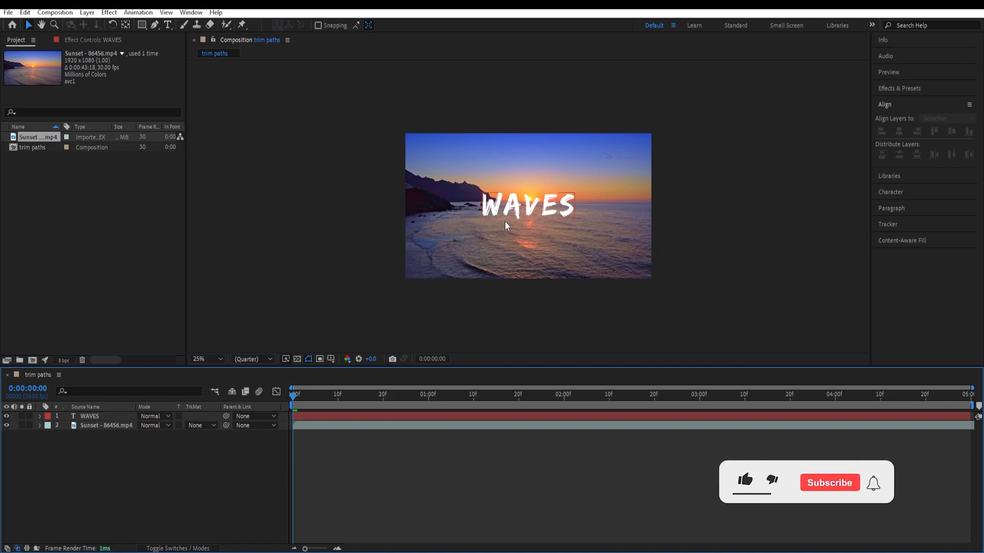
- Set a red 4 px Pen stroke and place the first point above the W
left_click(745, 481)
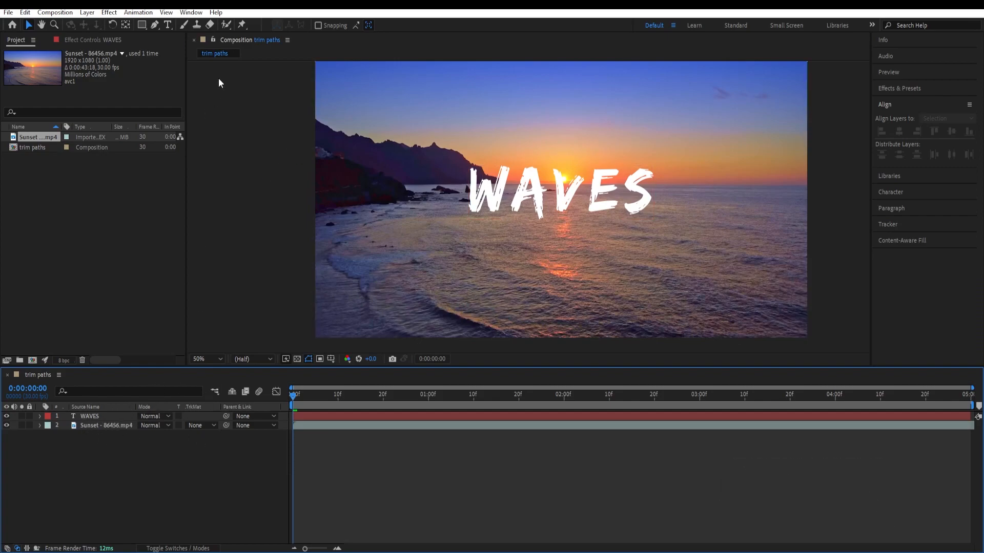
left_click(152, 25)
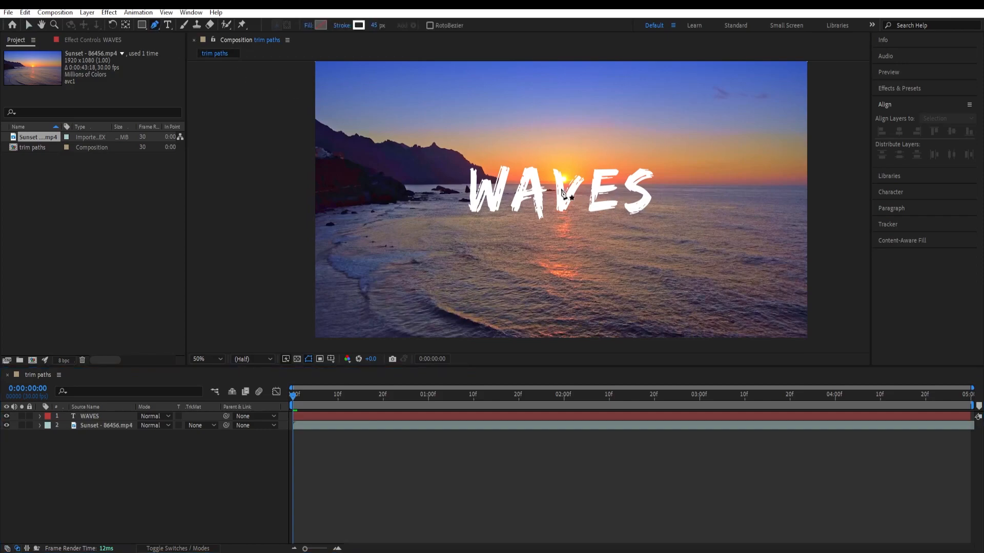
mouse_move(308, 25)
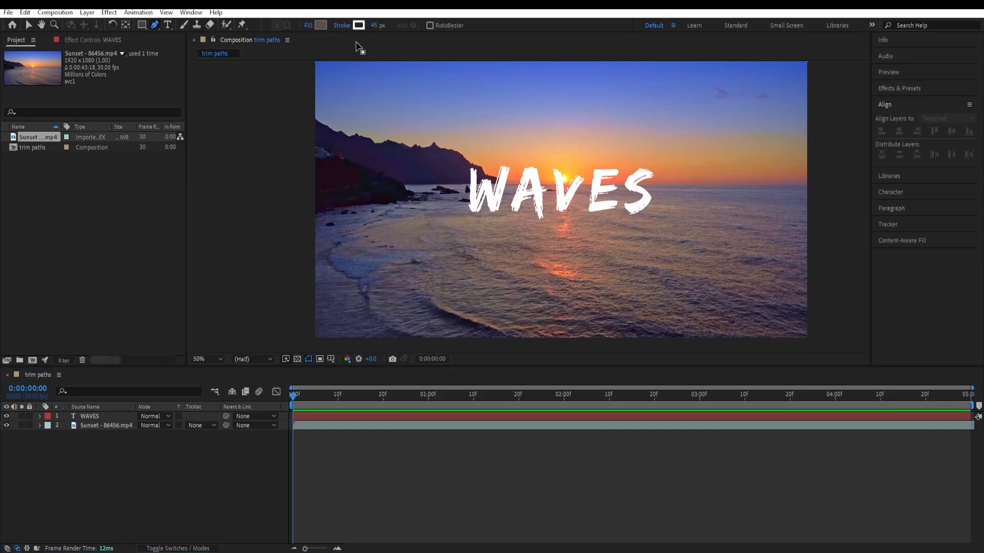
left_click(358, 25)
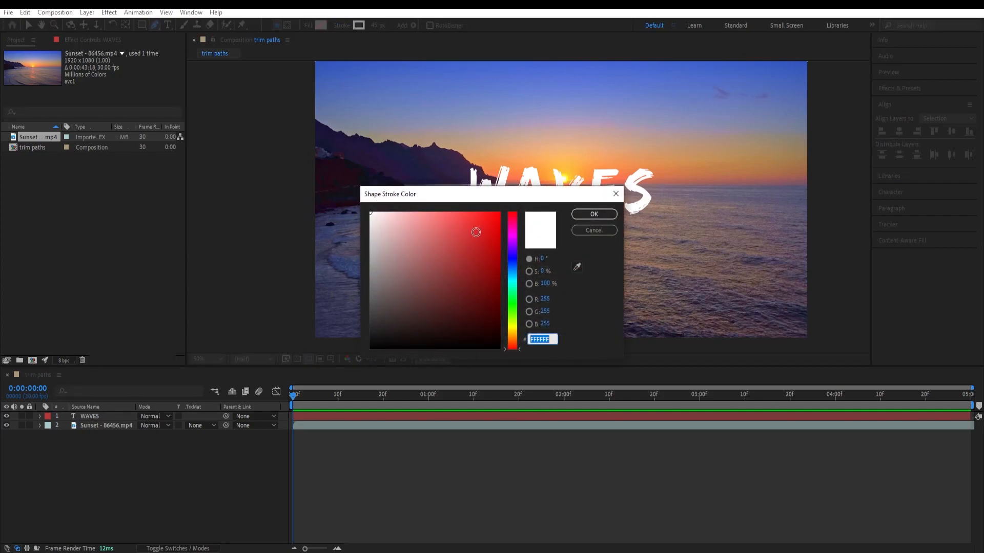
left_click(593, 214)
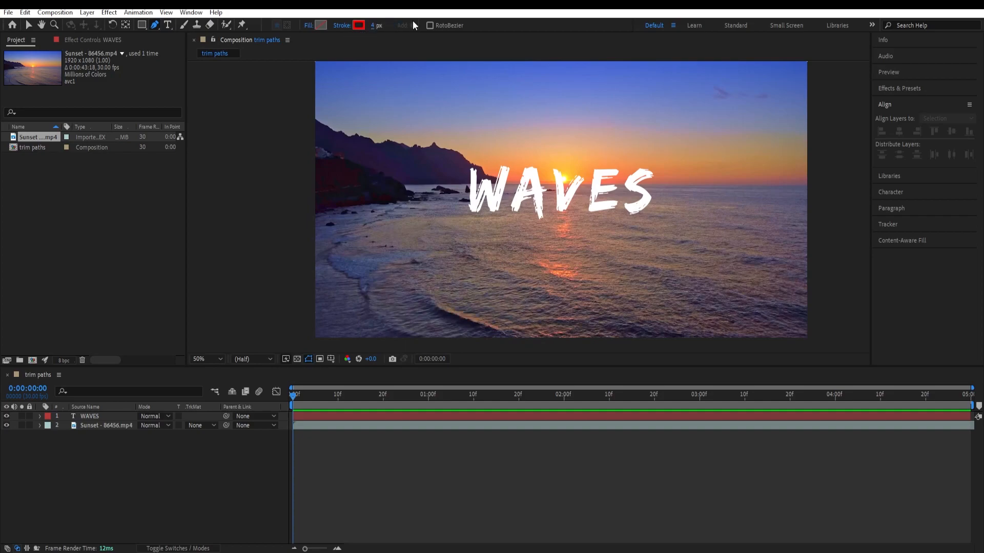
left_click(207, 358)
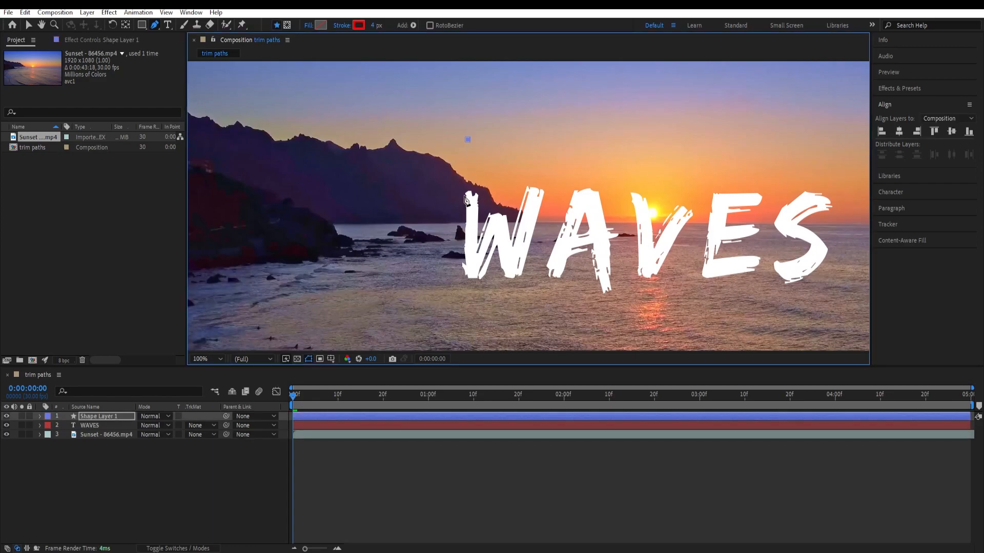
- Trace the zigzag path through W, A, V and E, curving into the S
left_click_drag(467, 139, 468, 317)
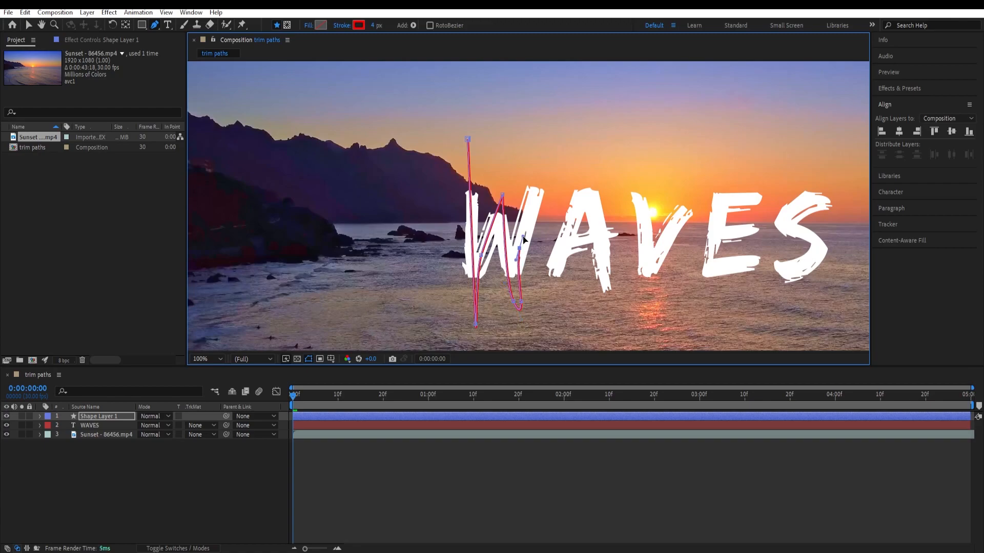
left_click_drag(522, 238, 568, 158)
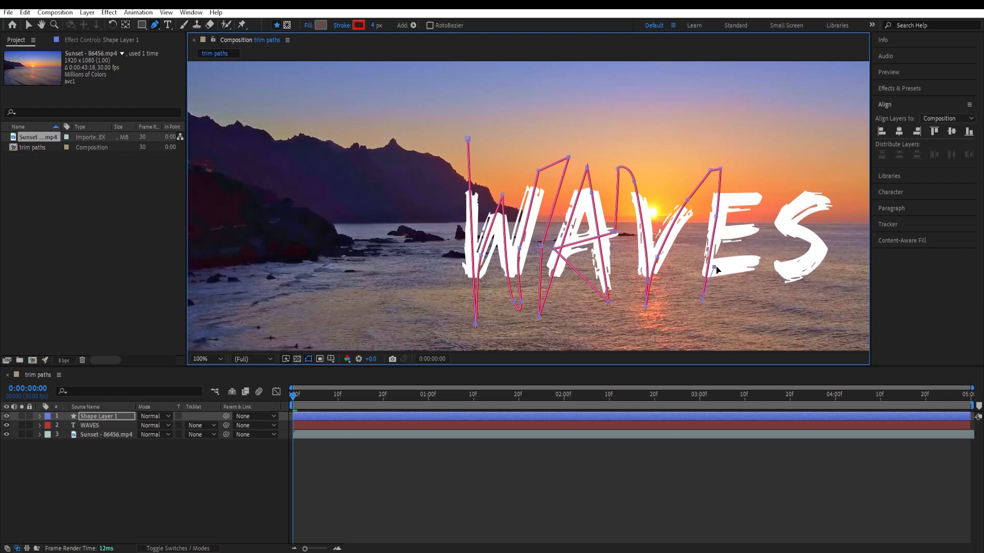
left_click_drag(716, 268, 753, 259)
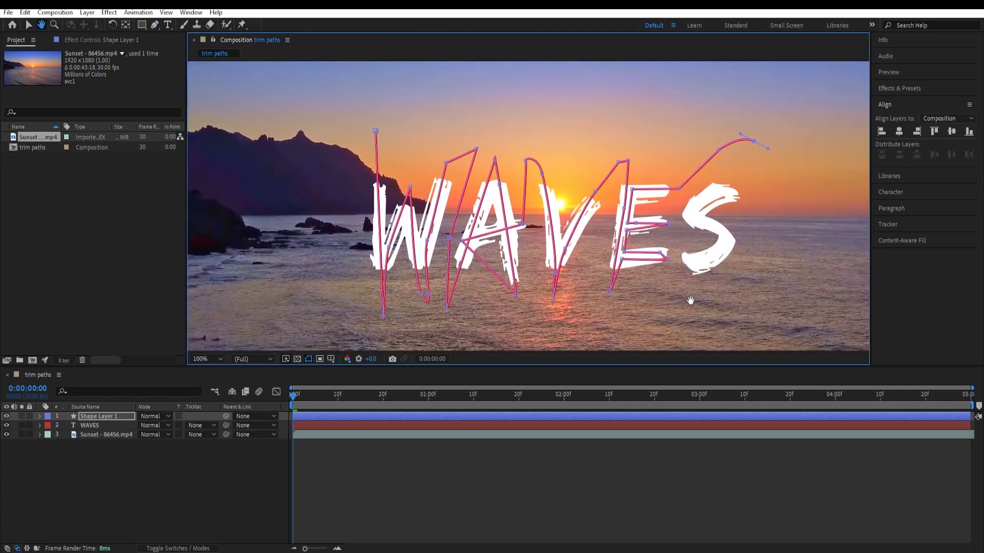
left_click(154, 25)
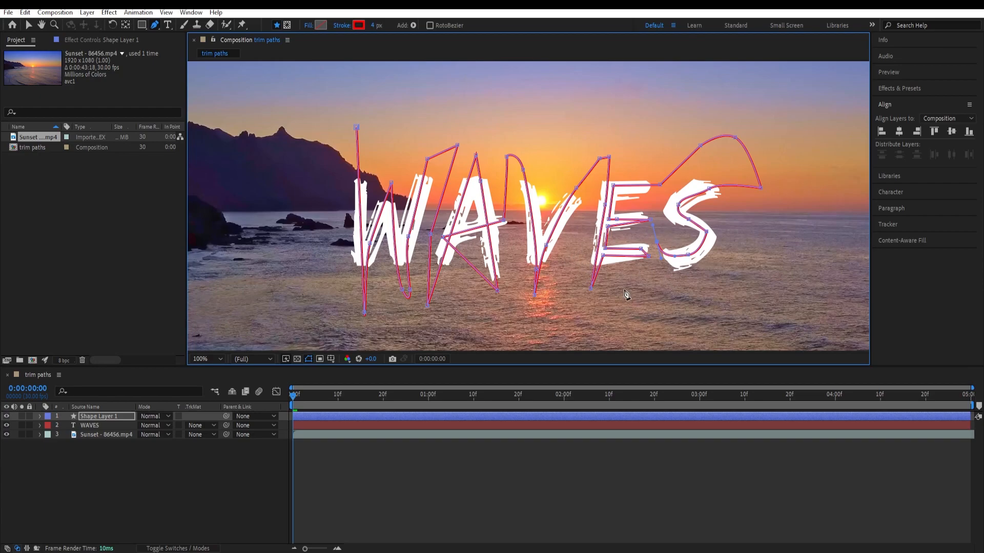
- Zoom out to the full frame and widen the red stroke to 45 px
left_click(207, 358)
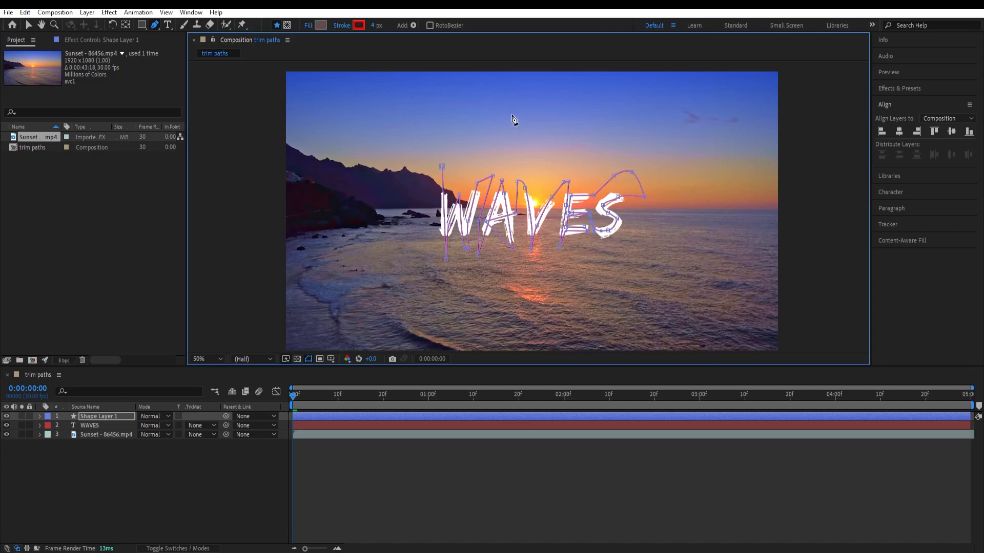
mouse_move(369, 44)
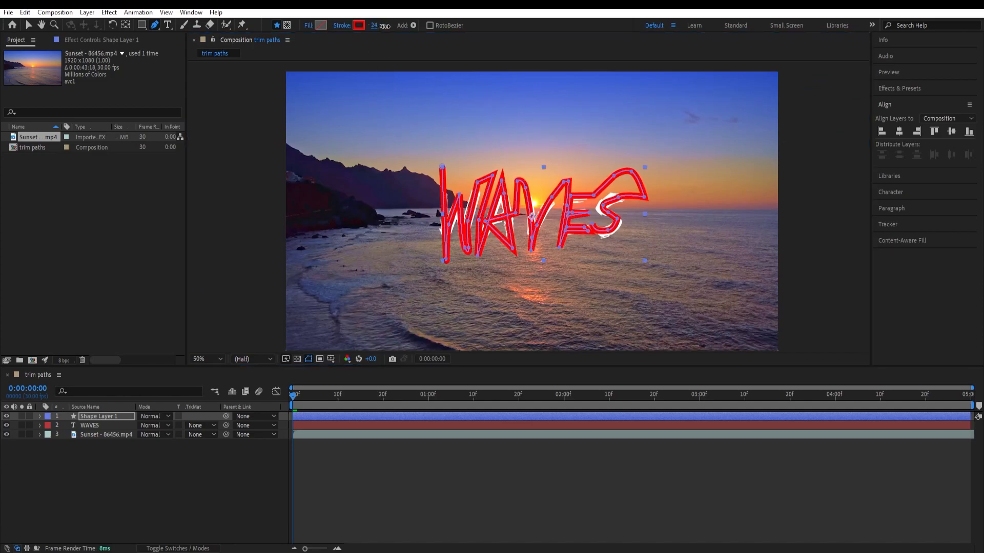
type("39")
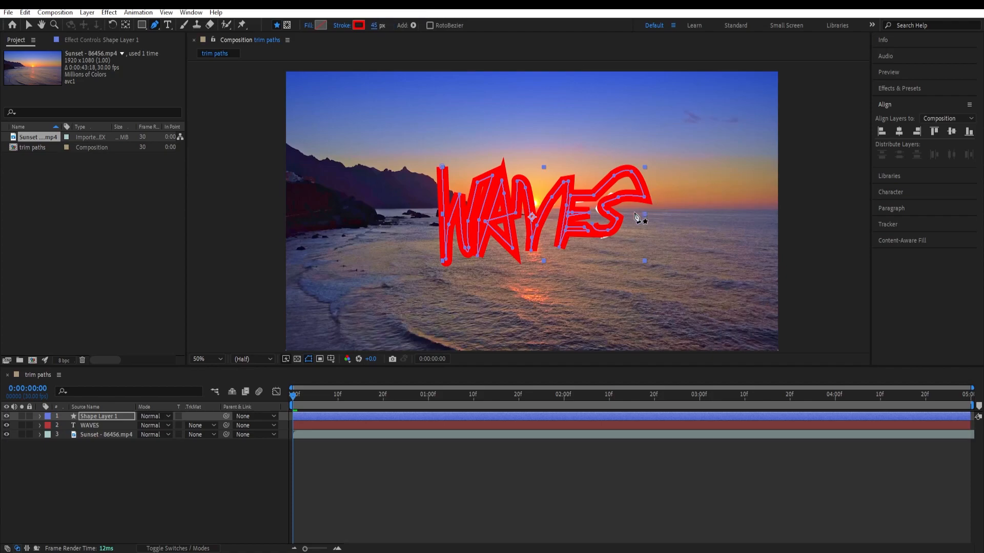
- Reshape the path at the V and top of the S to blanket every letter
left_click(201, 358)
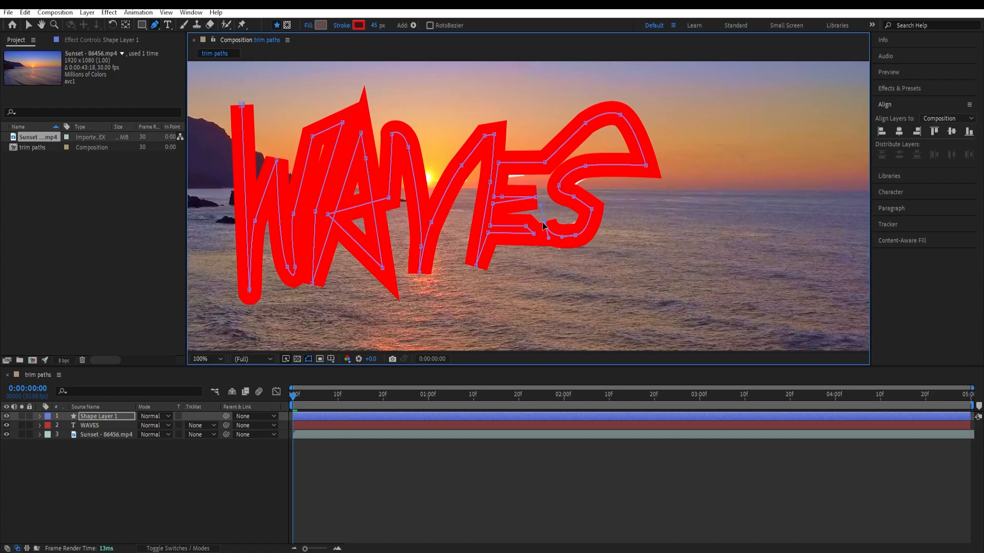
mouse_move(540, 239)
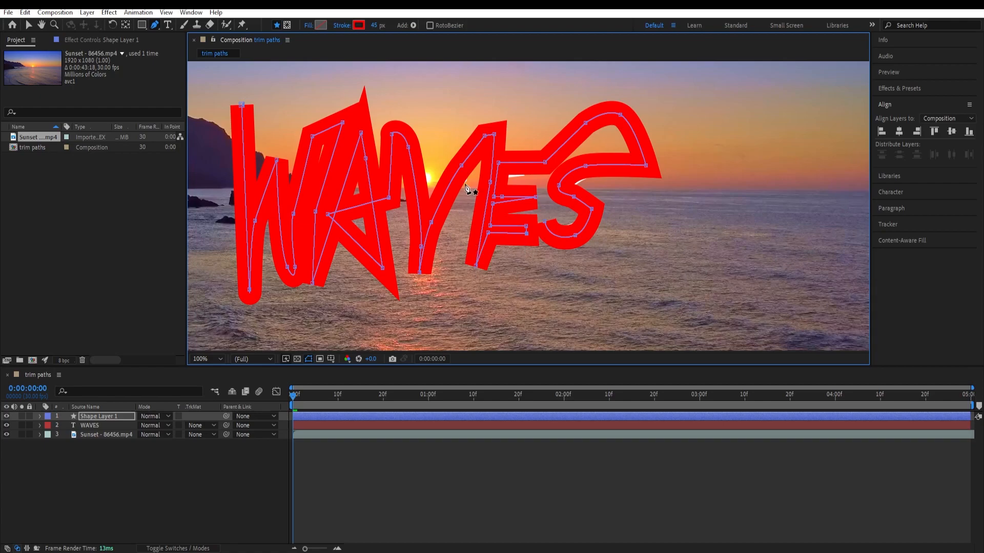
left_click(202, 358)
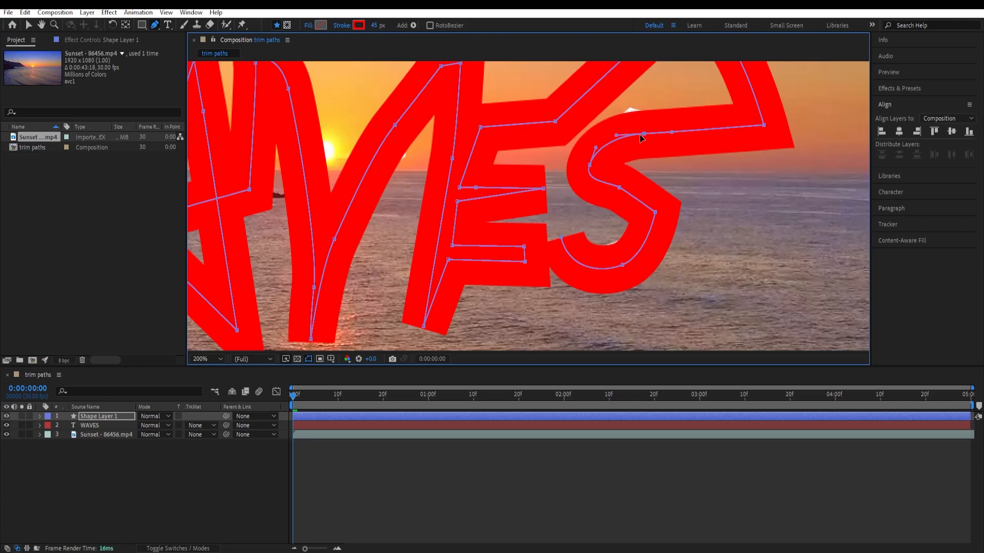
left_click(206, 359)
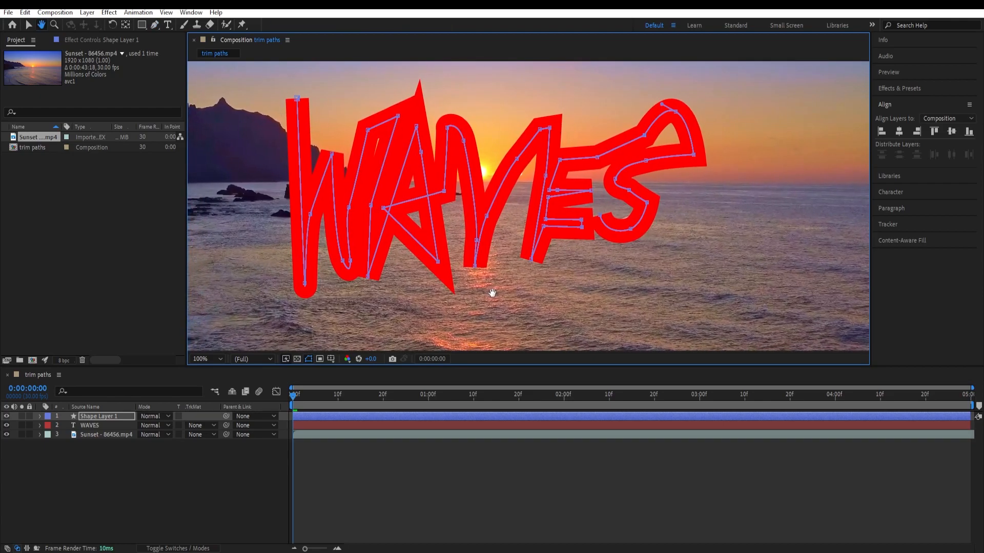
left_click(142, 25)
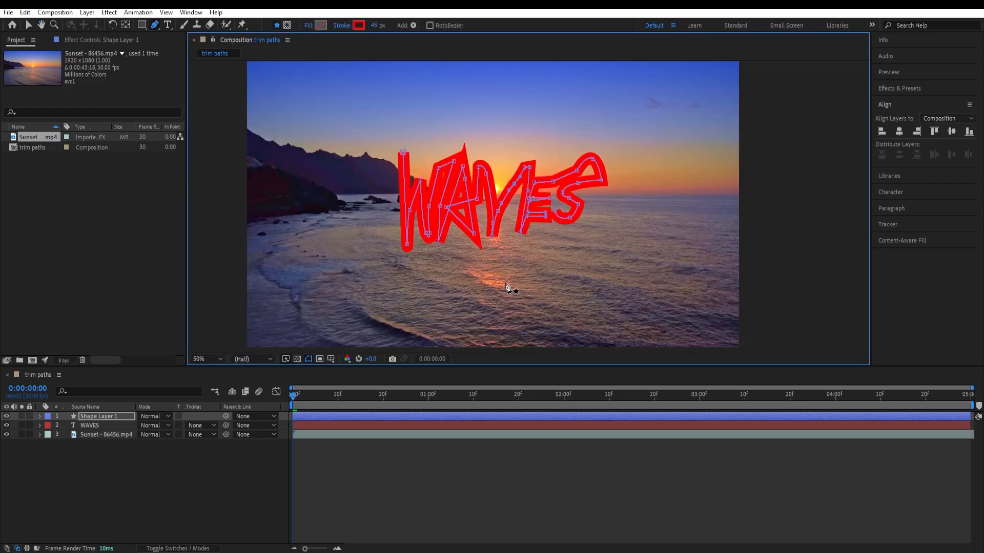
mouse_move(527, 258)
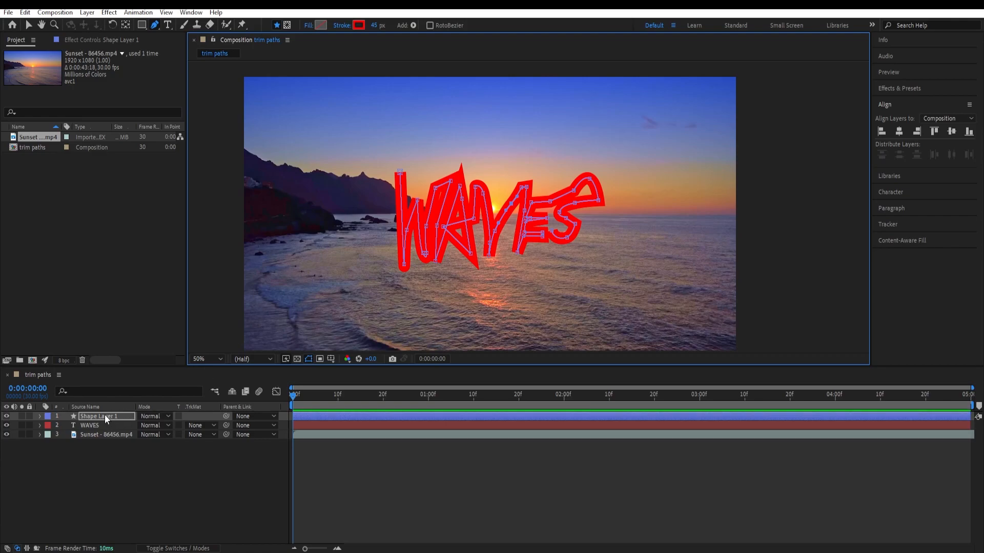
- Move WAVES above Shape Layer 1 and use it as the alpha matte
left_click_drag(98, 416, 97, 427)
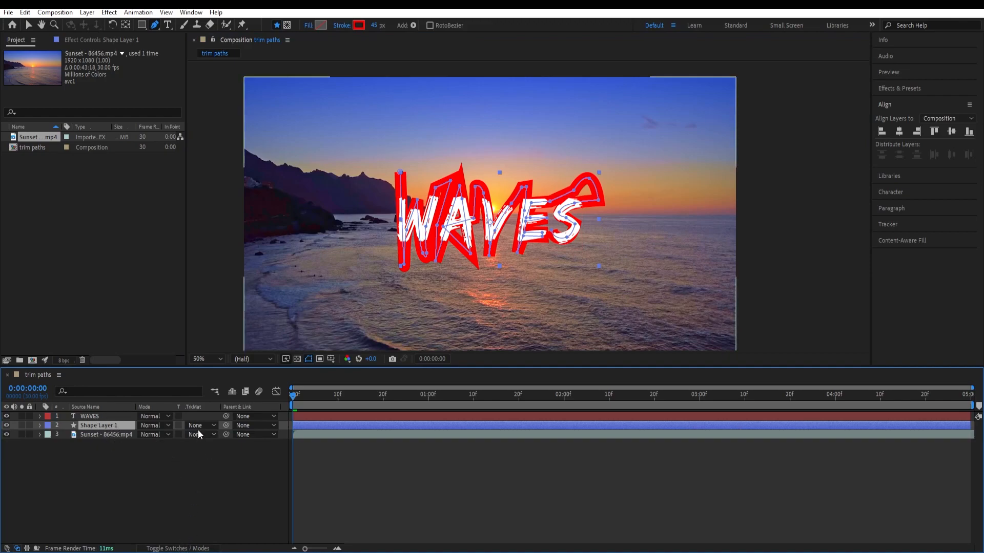
left_click(198, 425)
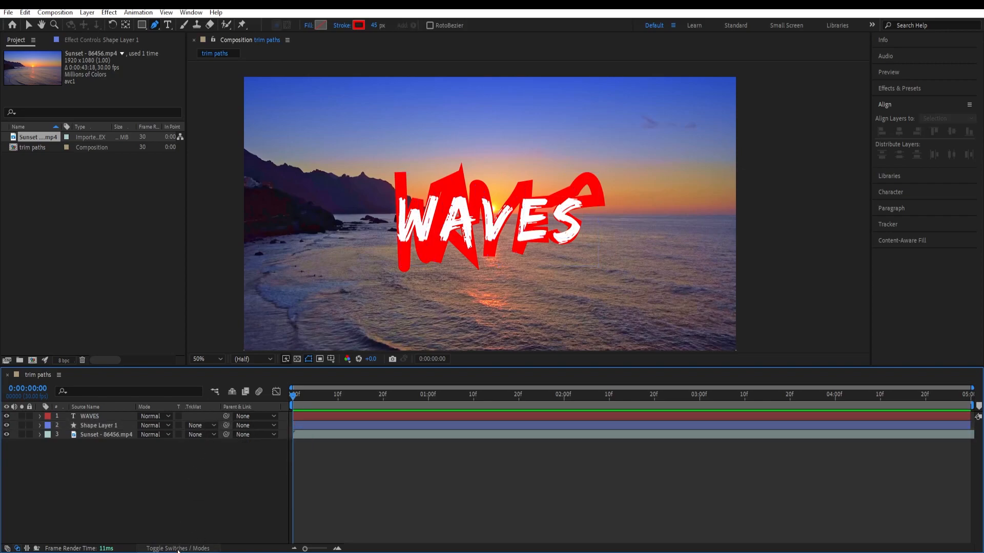
left_click(201, 425)
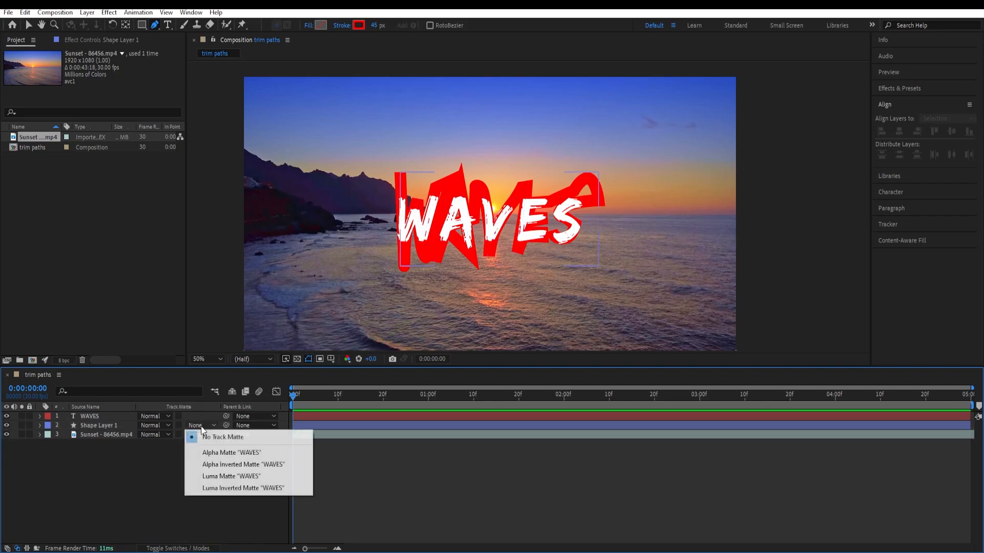
left_click(232, 453)
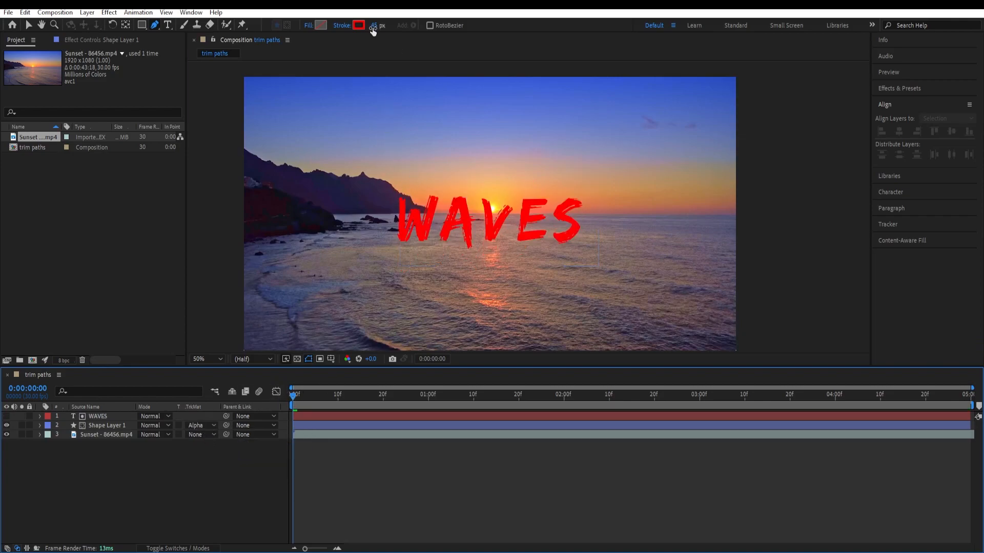
- Change the stroke colour from red to white and select Shape Layer 1
left_click(358, 25)
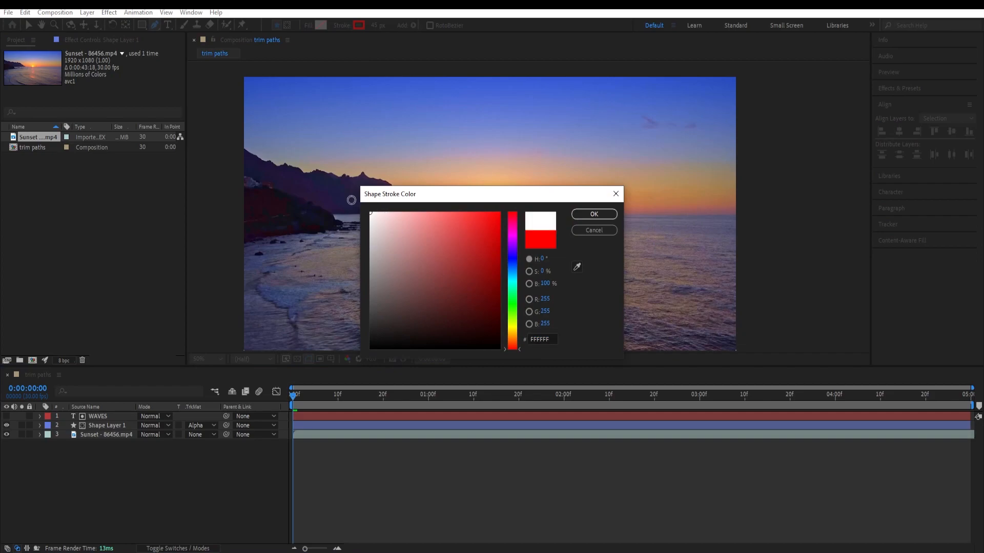
left_click(592, 213)
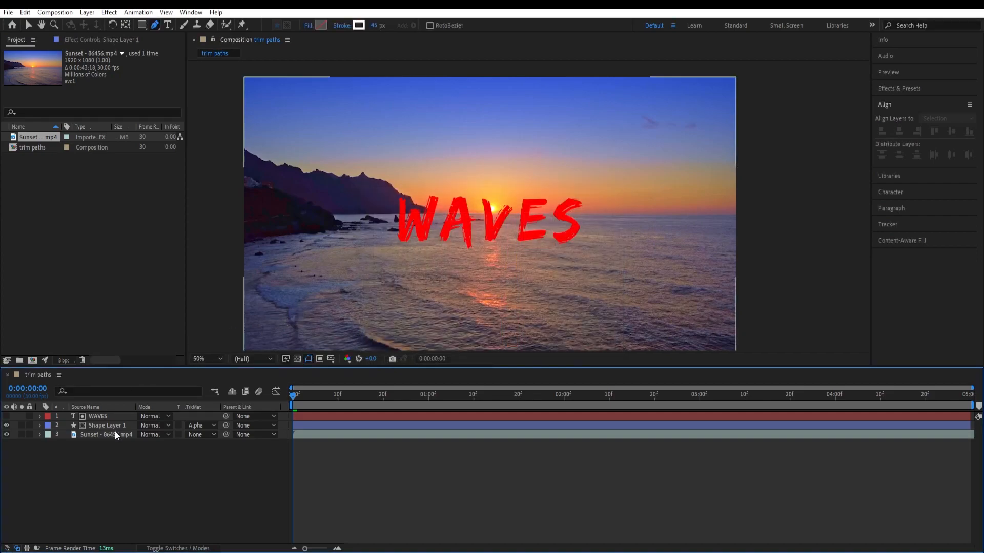
left_click(107, 425)
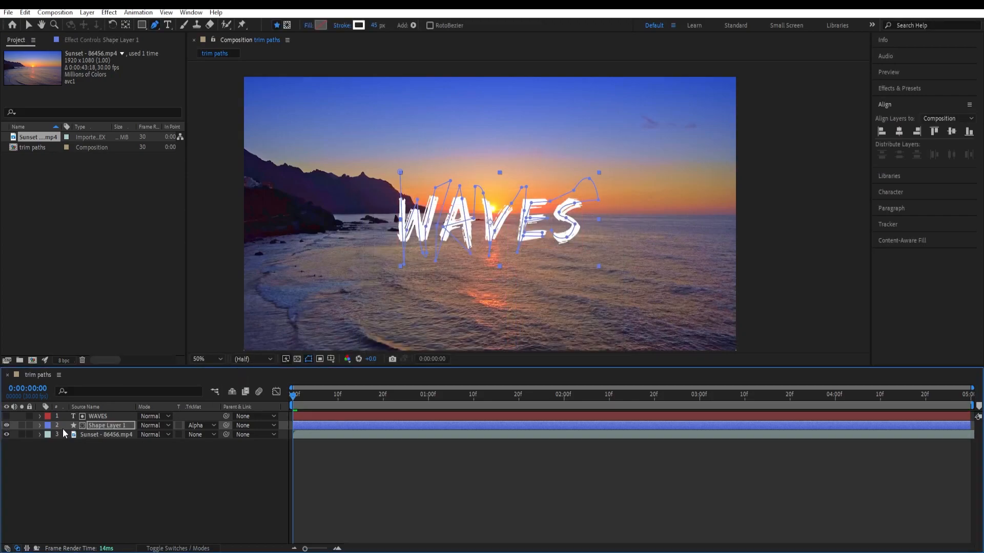
- Add Trim Paths to Shape Layer 1 and expand Trim Paths 1's settings
left_click(39, 425)
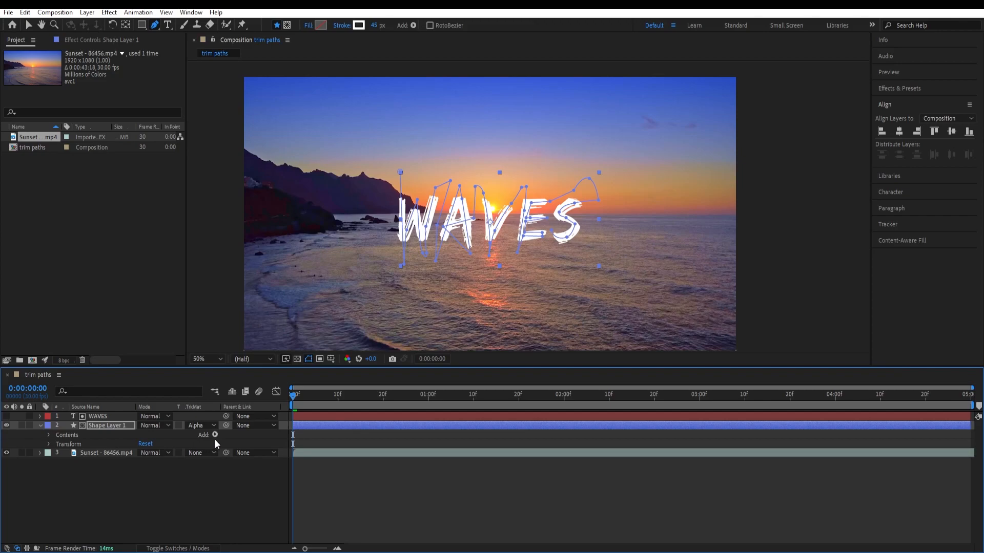
left_click(48, 435)
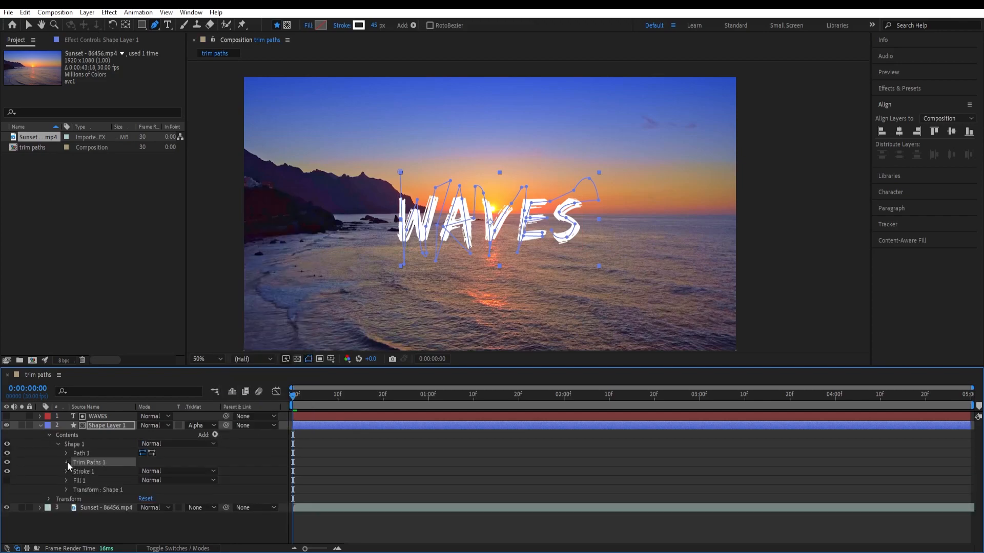
left_click(67, 462)
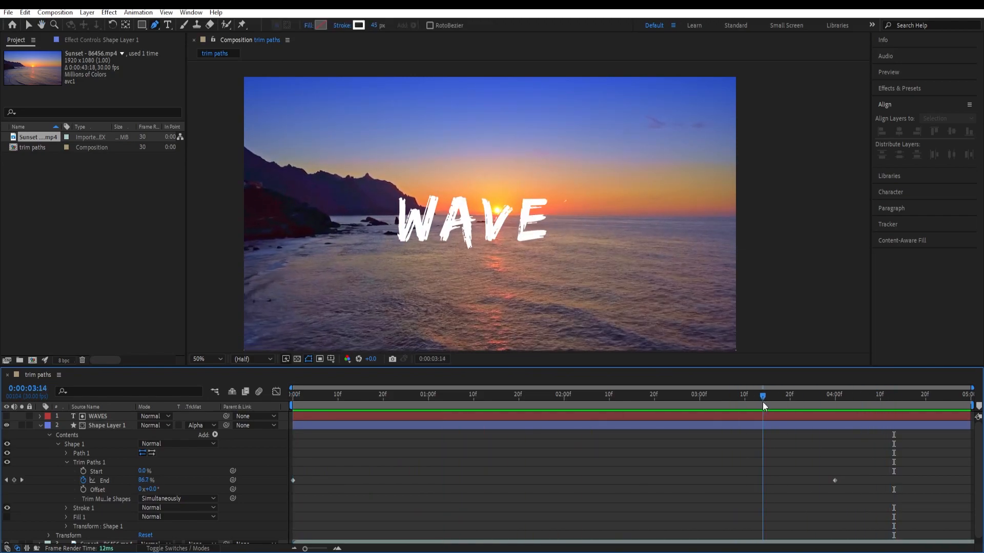
left_click_drag(763, 397, 772, 396)
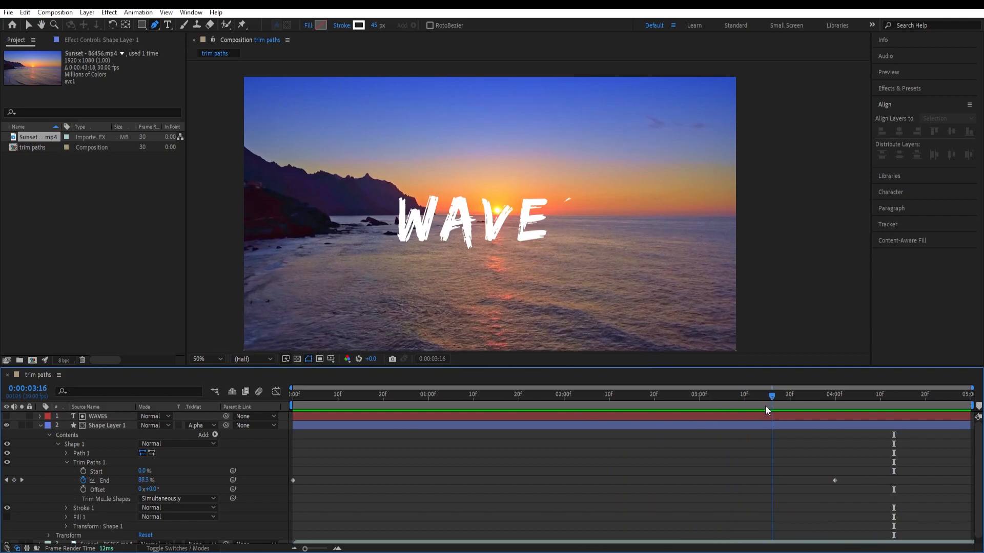
left_click(472, 395)
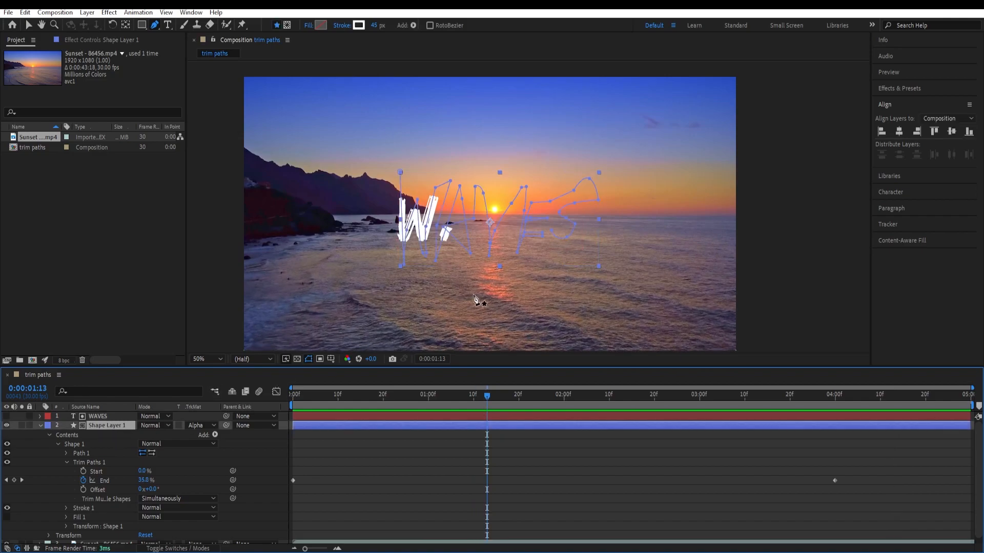
left_click(206, 358)
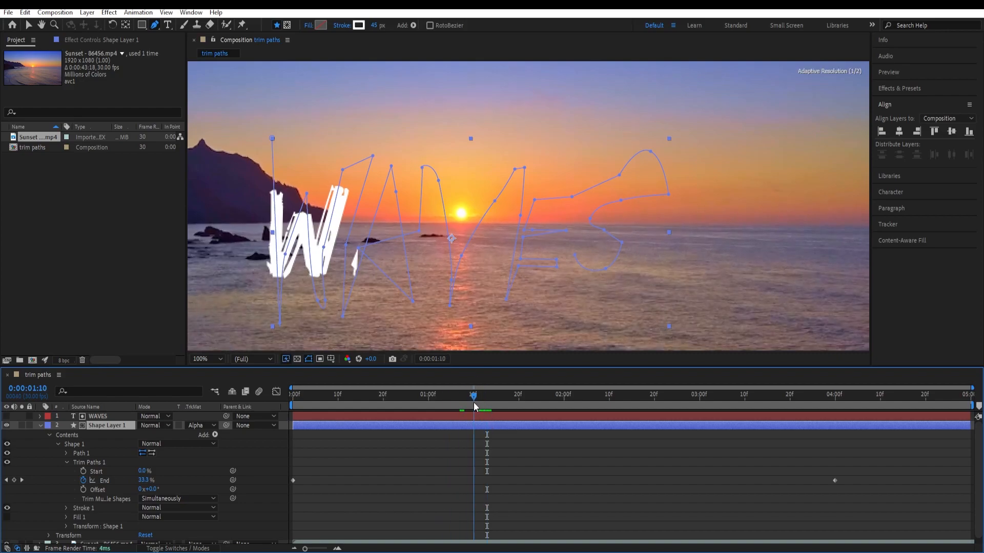
left_click_drag(472, 395, 460, 395)
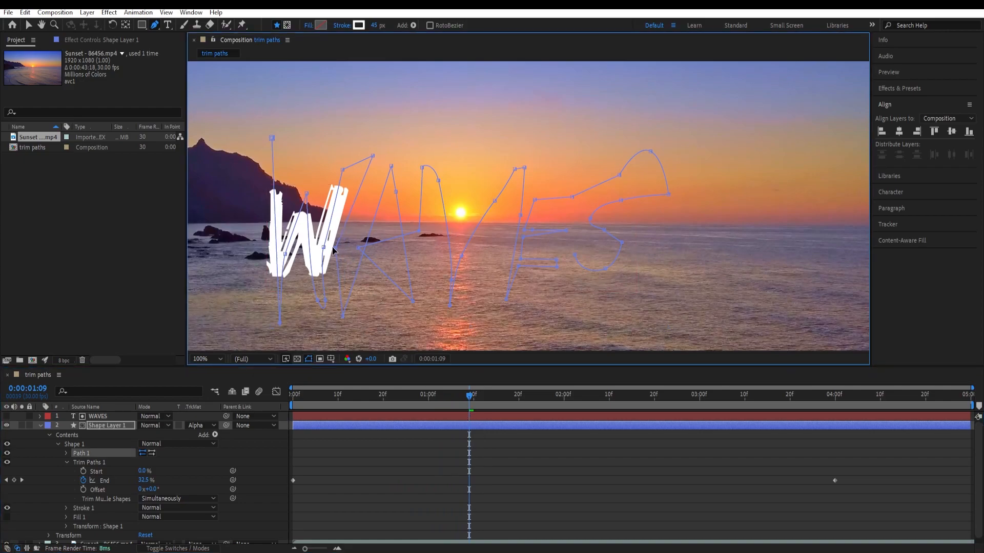
left_click(514, 395)
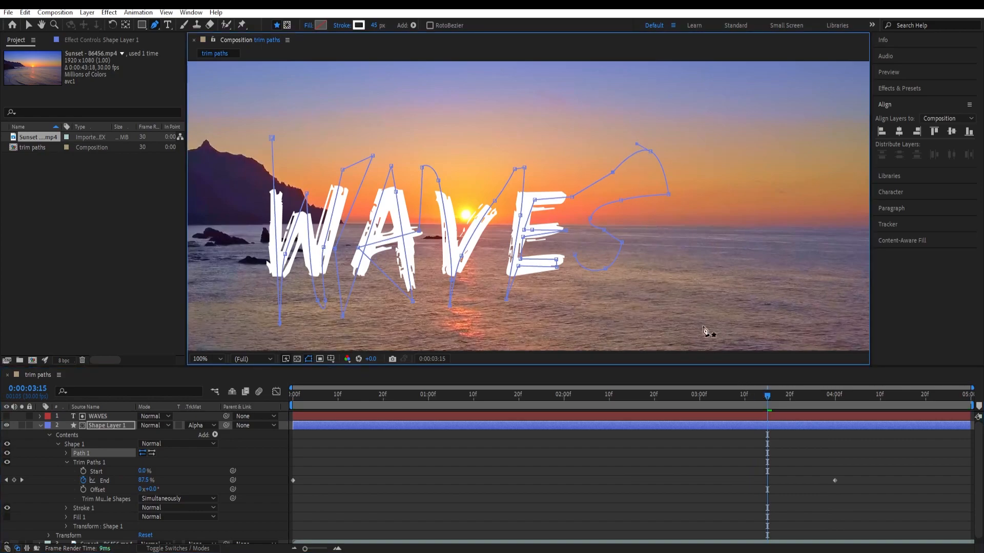
left_click_drag(767, 394, 705, 394)
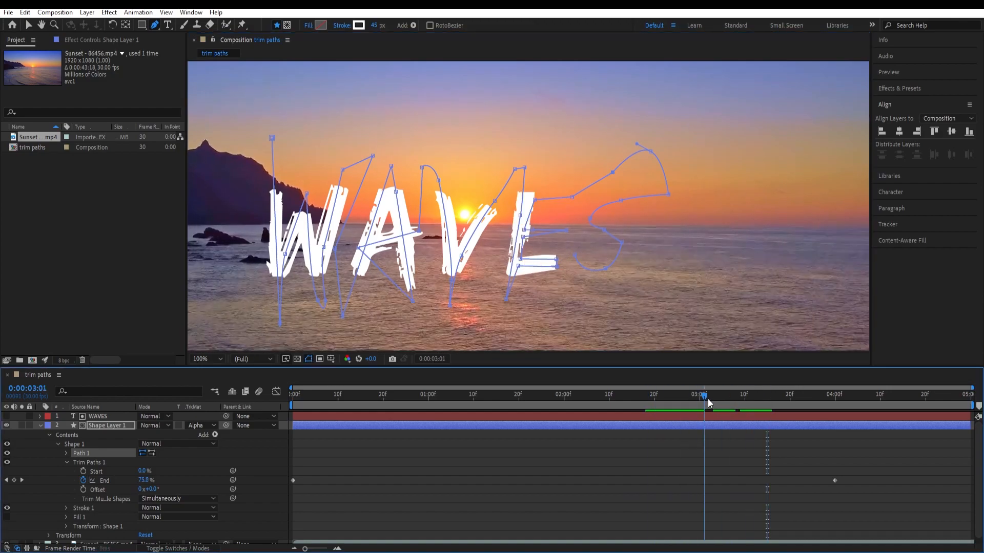
left_click_drag(704, 397, 845, 397)
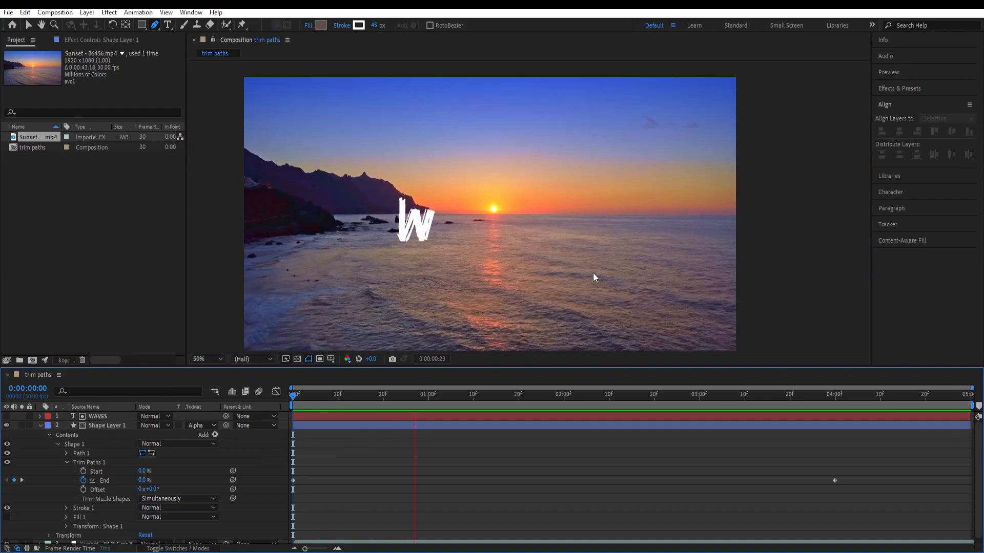
left_click_drag(292, 395, 531, 395)
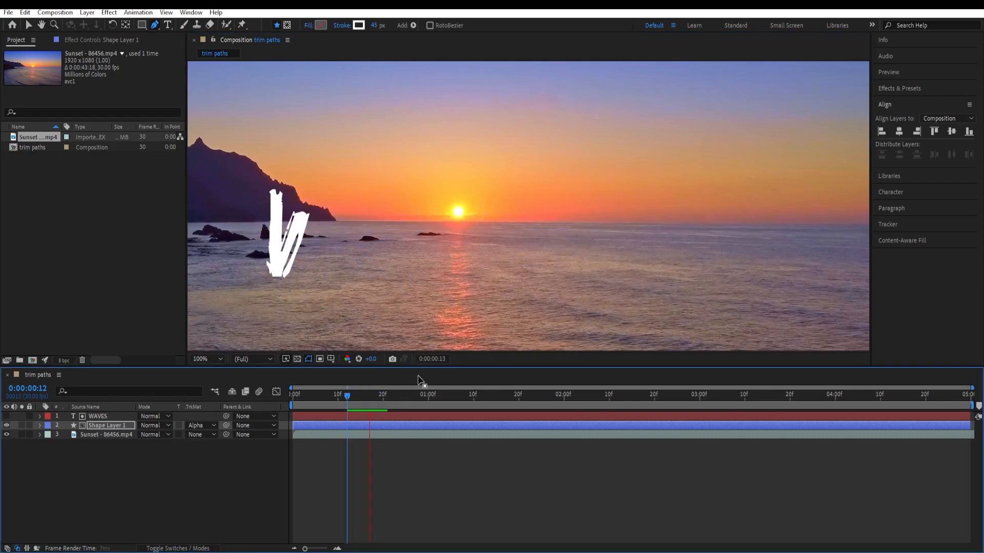
left_click(495, 394)
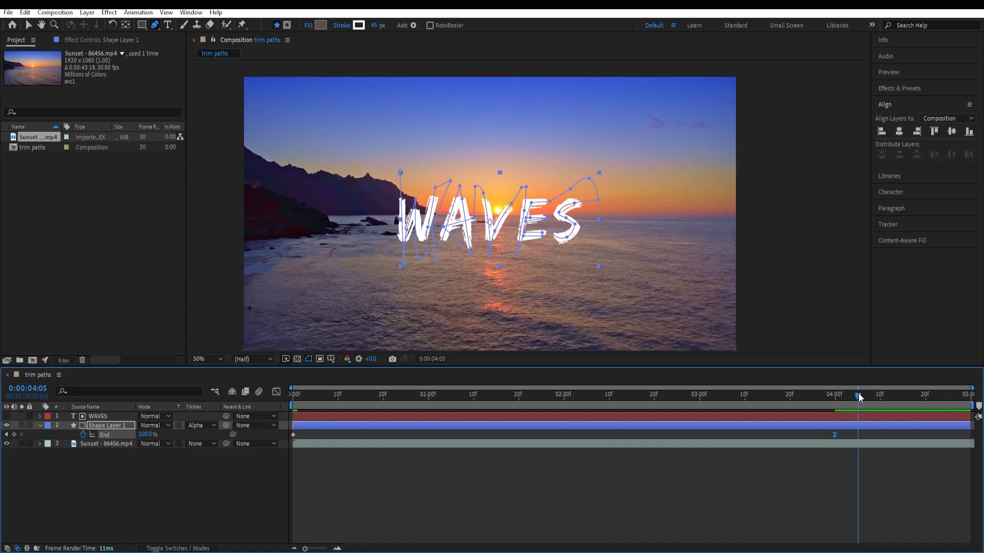
- Go to the final End keyframe and preview the finished write-on
left_click_drag(859, 394, 785, 395)
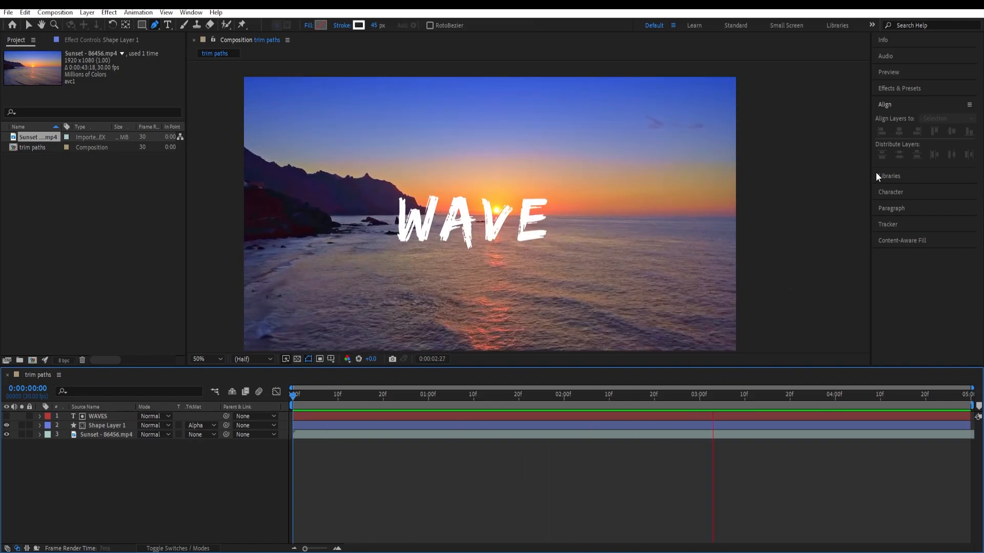
left_click(885, 395)
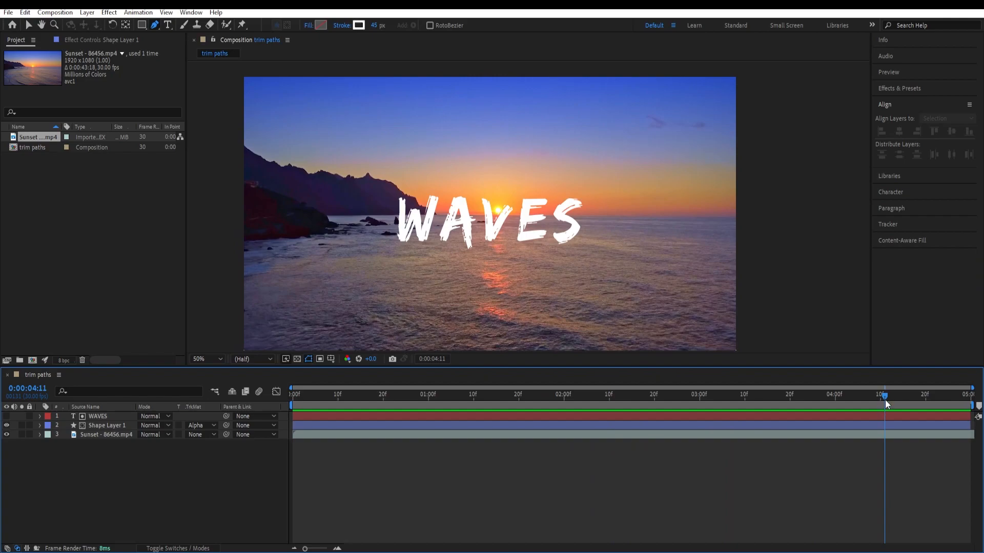